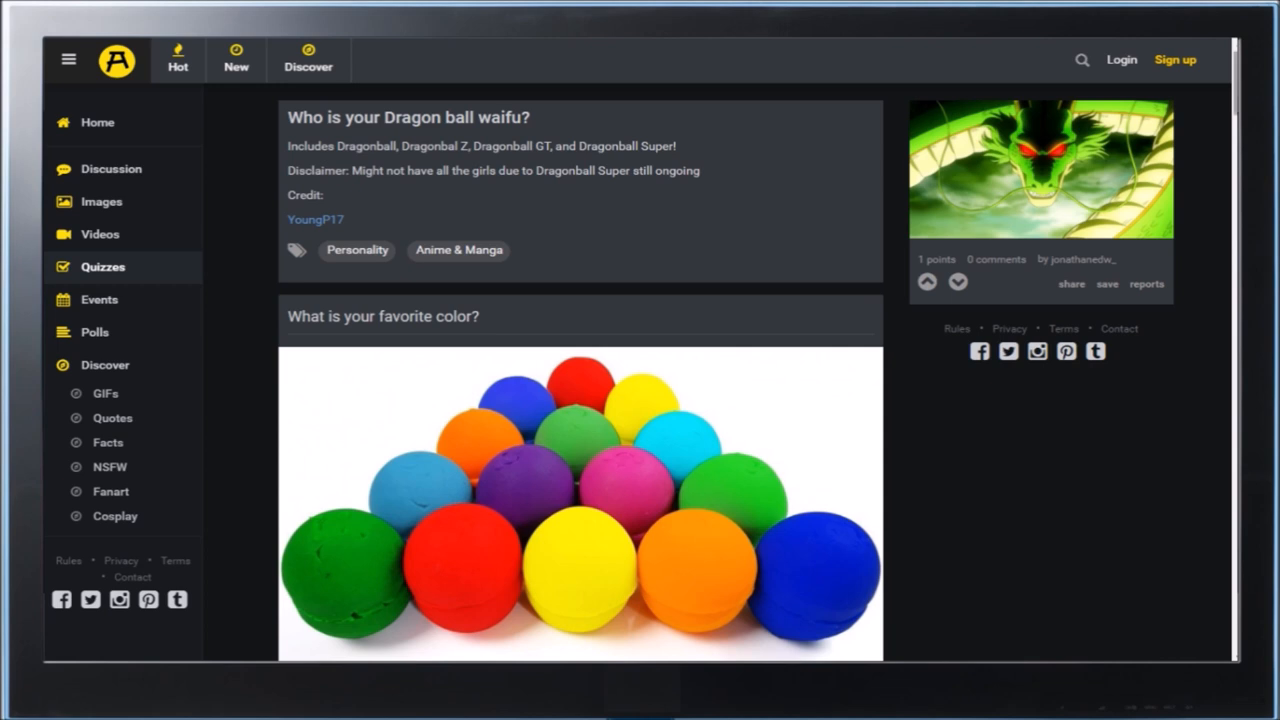
Scroll down to the favorite color question, where Red and Yellow end up chosen
scroll("down", 3)
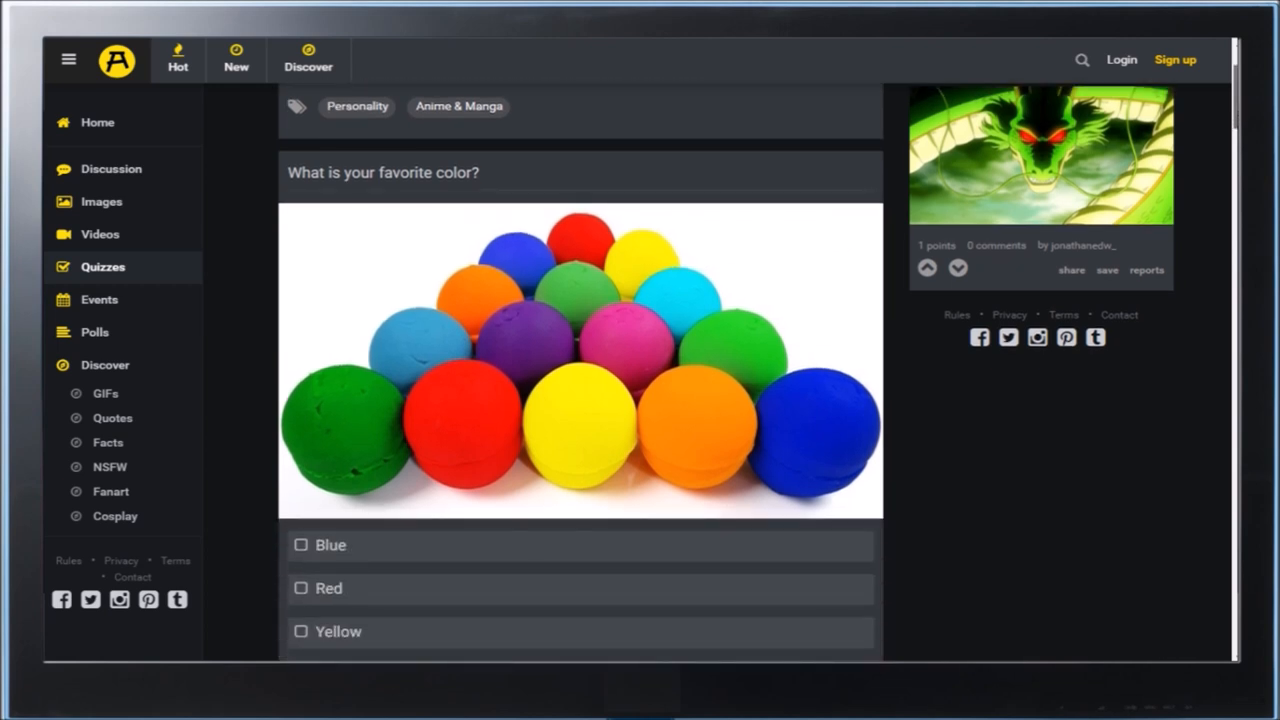
scroll("down", 3)
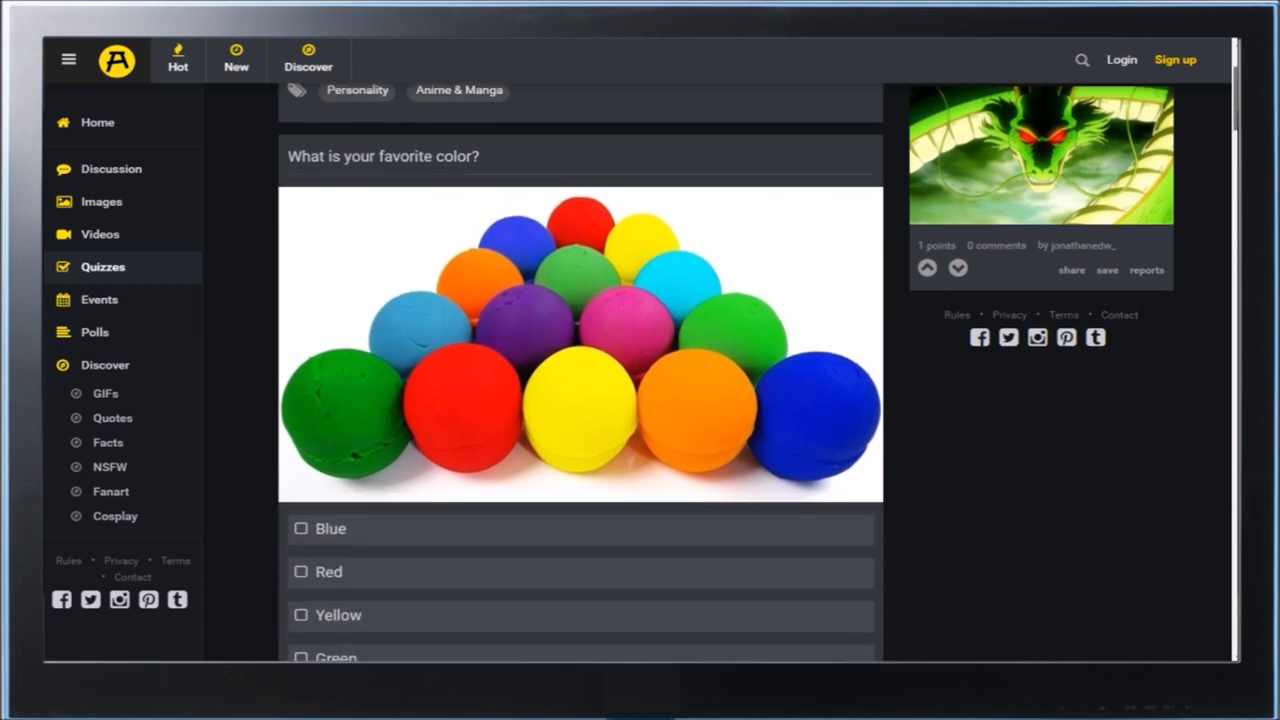
scroll("down", 3)
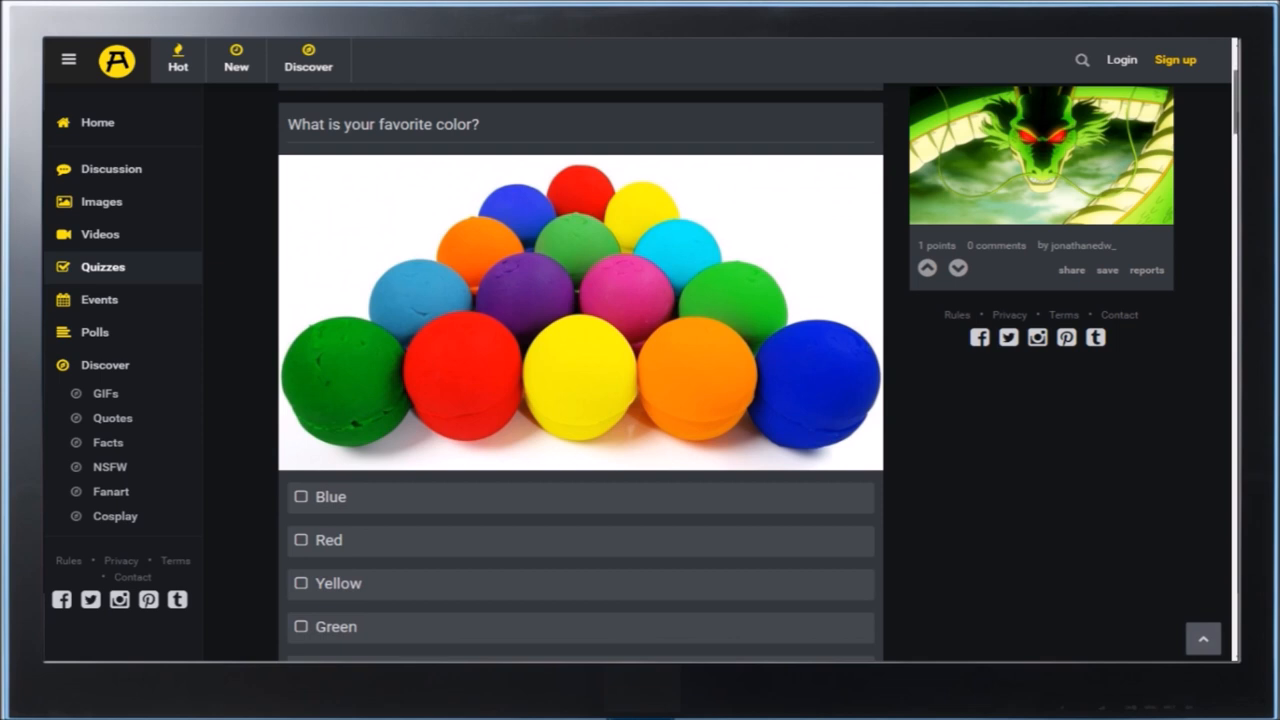
scroll("down", 3)
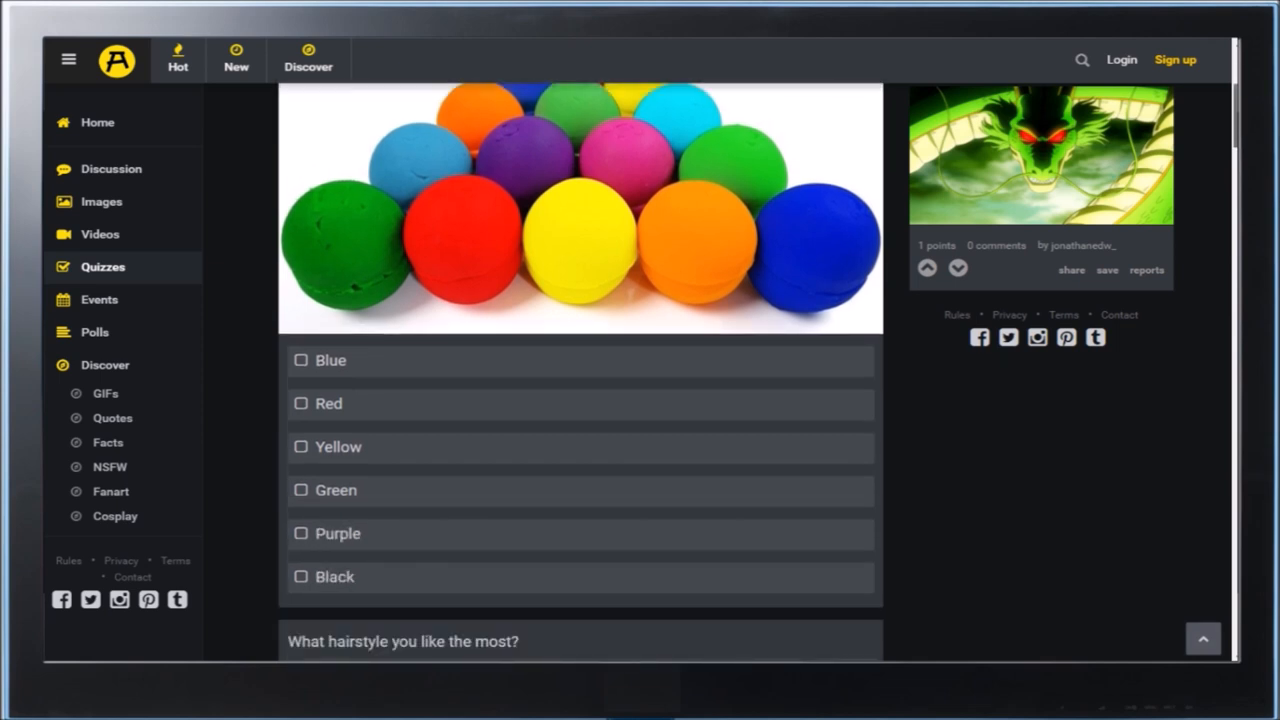
scroll("up", 3)
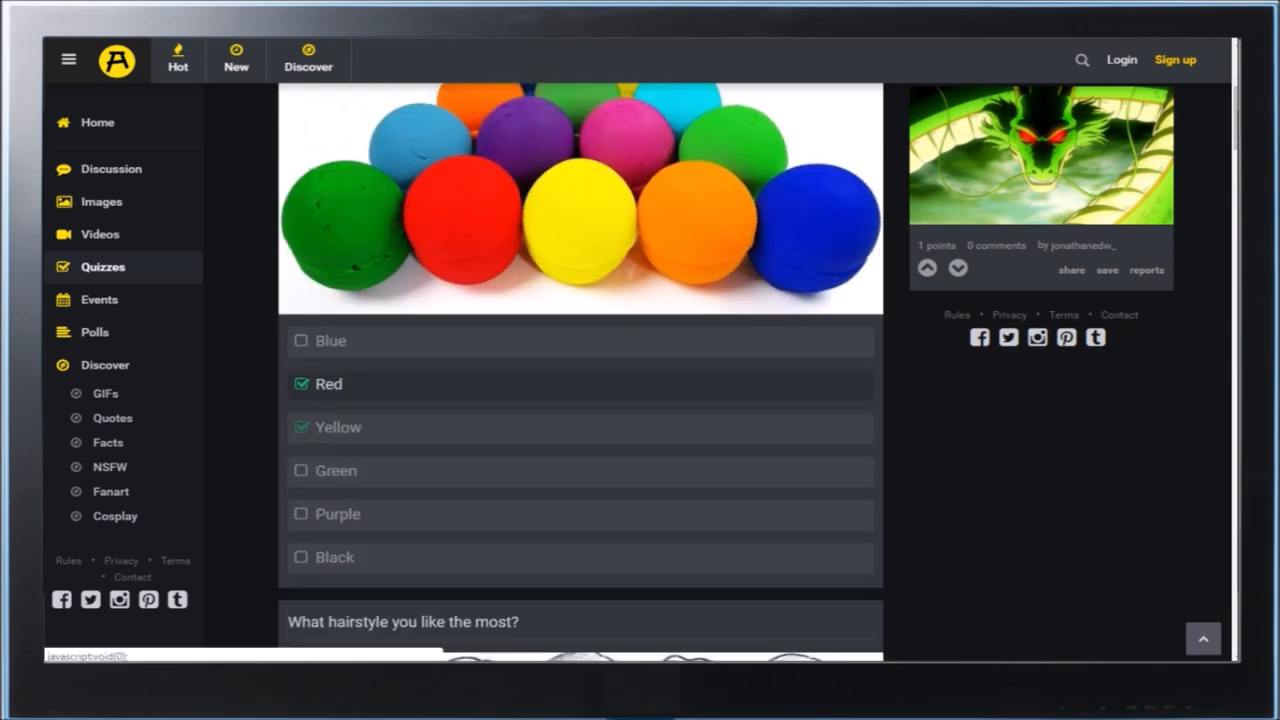
scroll("down", 3)
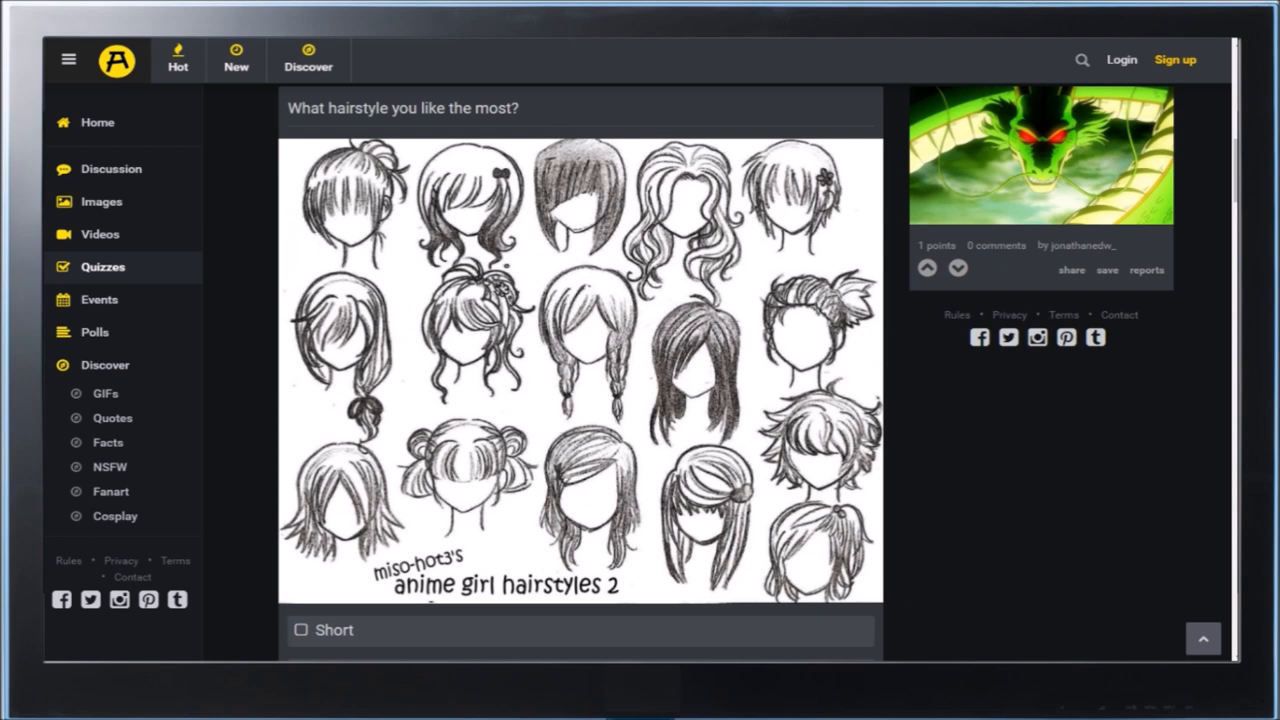
Skip the hairstyle options and reach the Height question with Short, Medium and Long
scroll("down", 3)
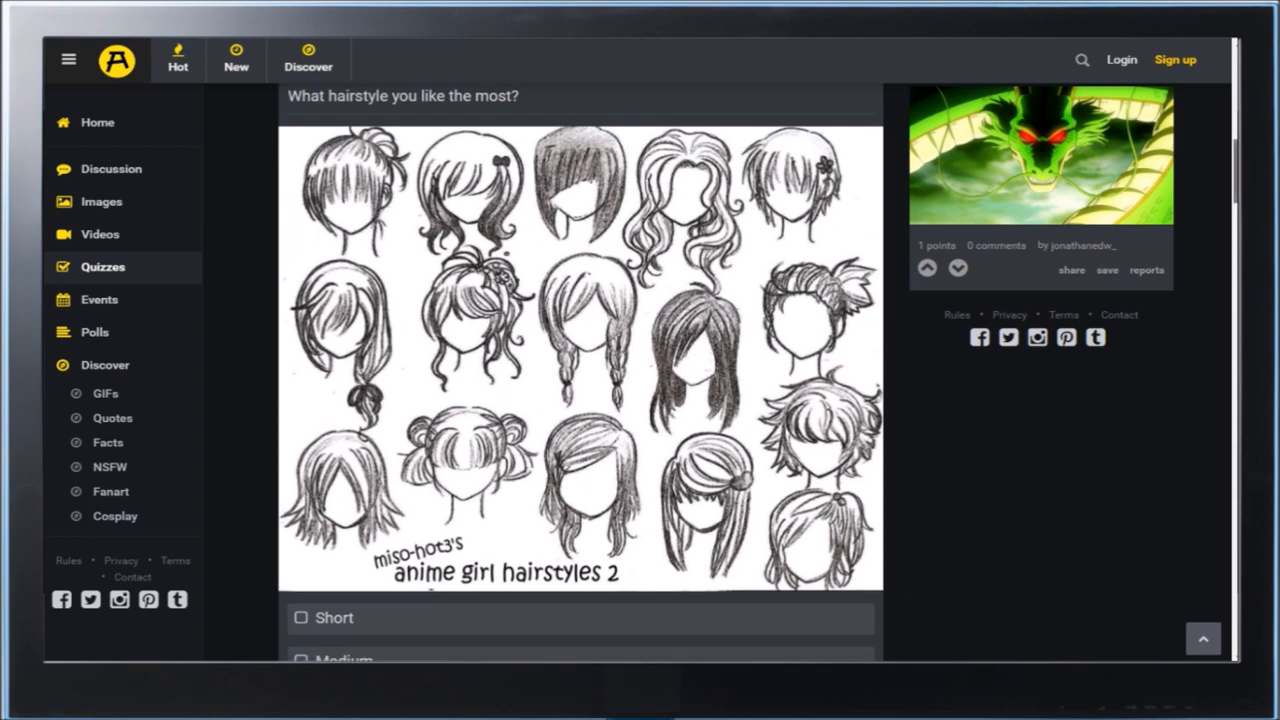
scroll("down", 3)
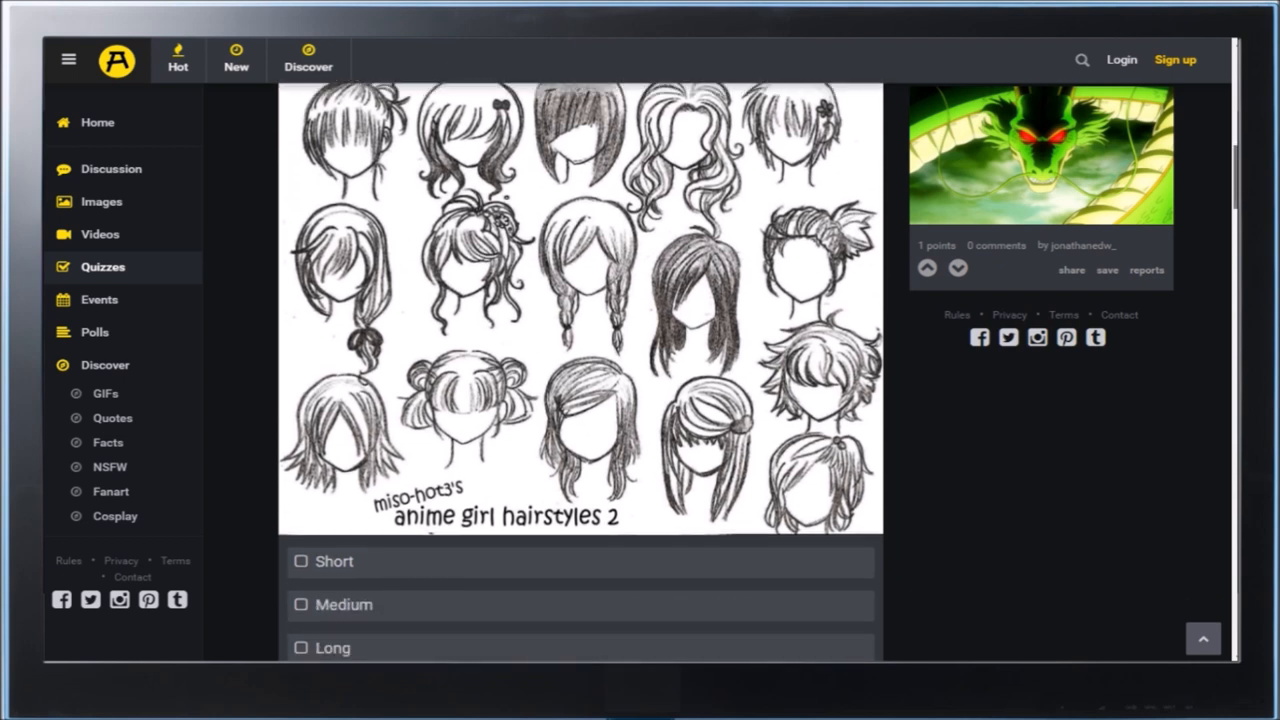
scroll("down", 3)
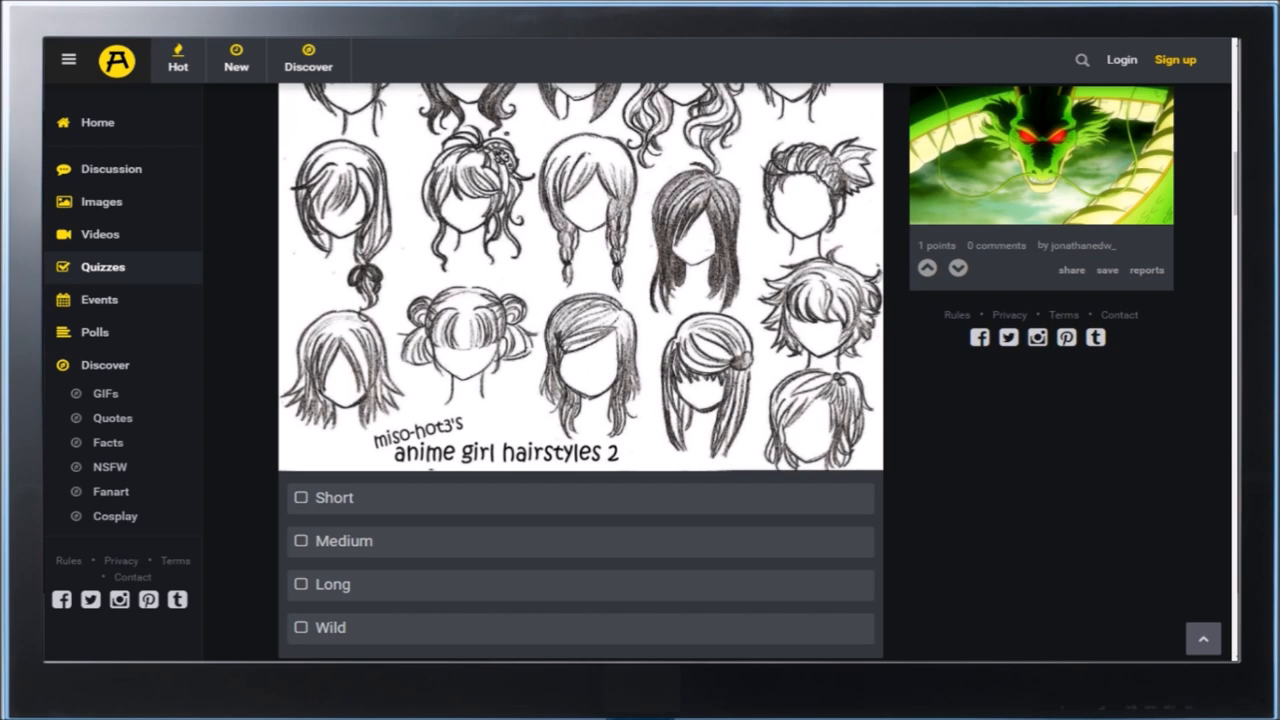
left_click(301, 585)
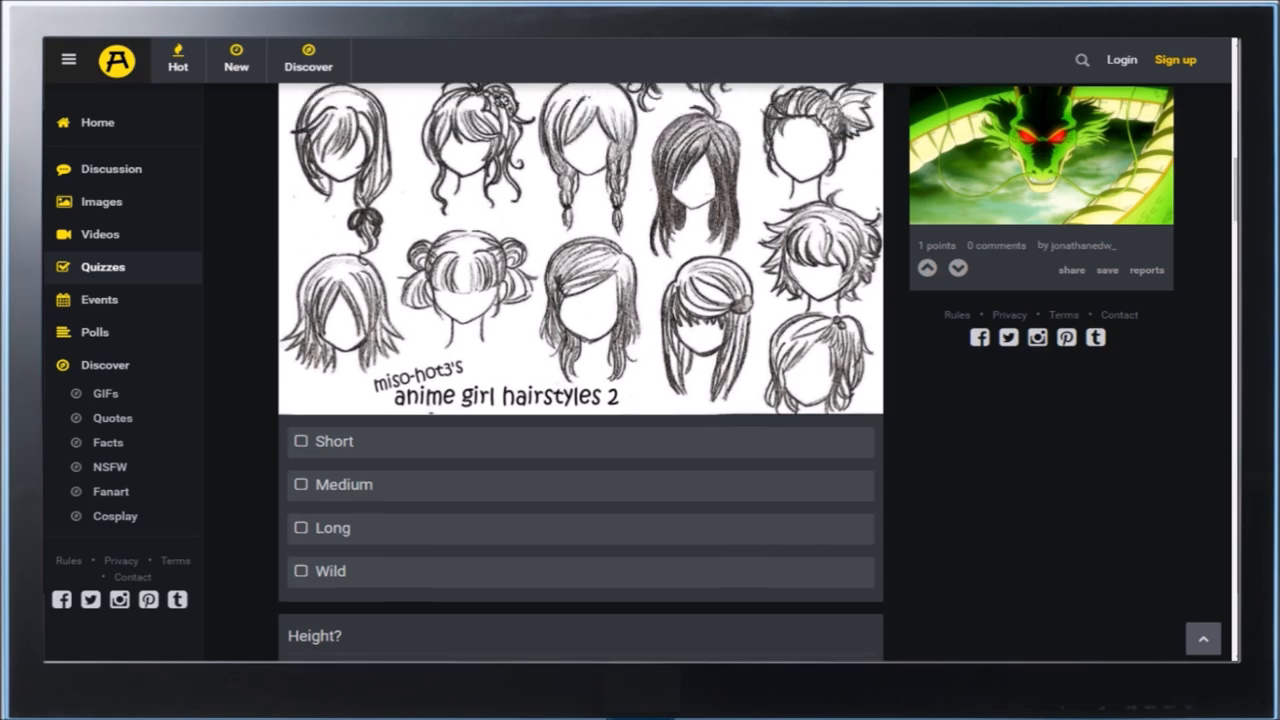
scroll("down", 3)
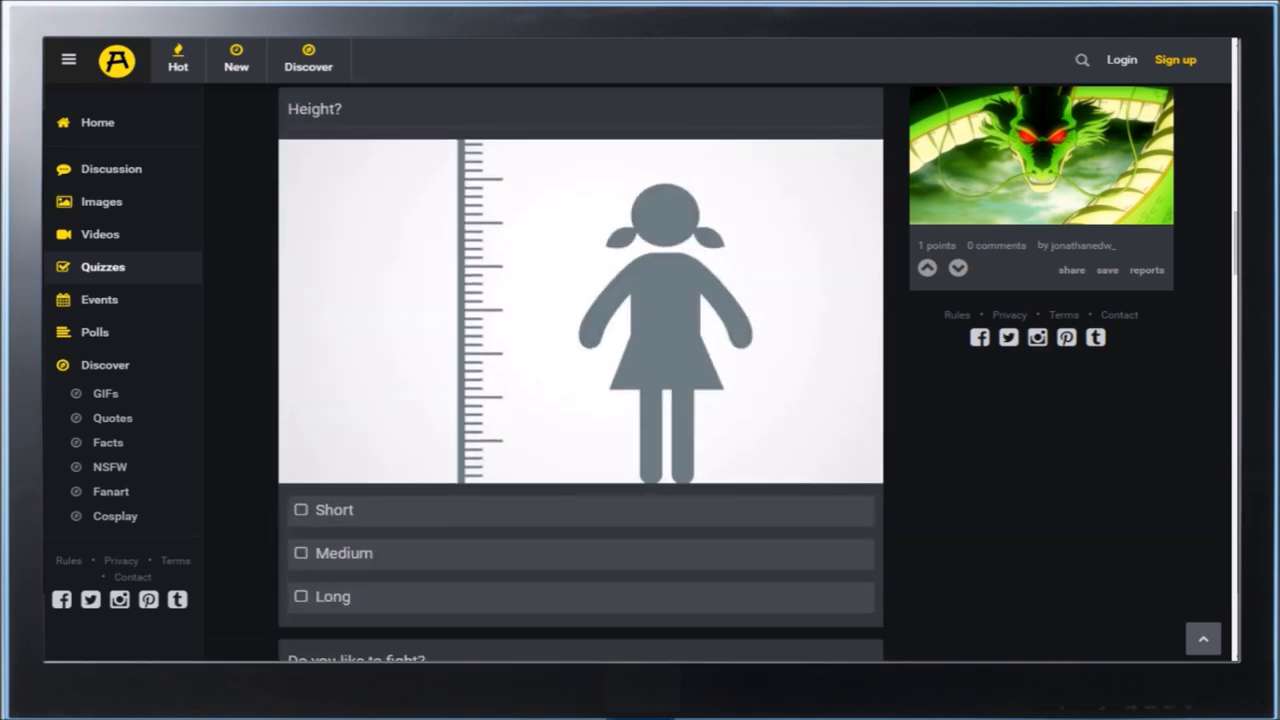
Pick a Height answer, then settle the fight question on Yes after toggling
left_click(300, 553)
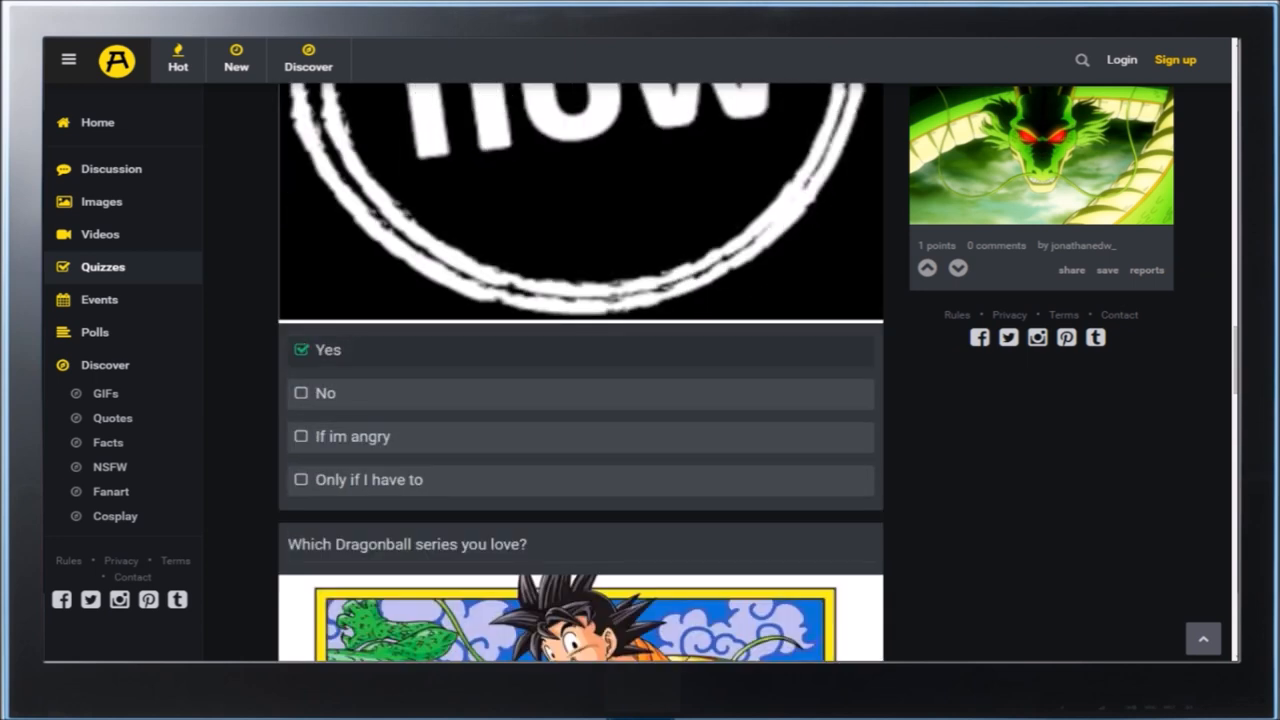
left_click(301, 480)
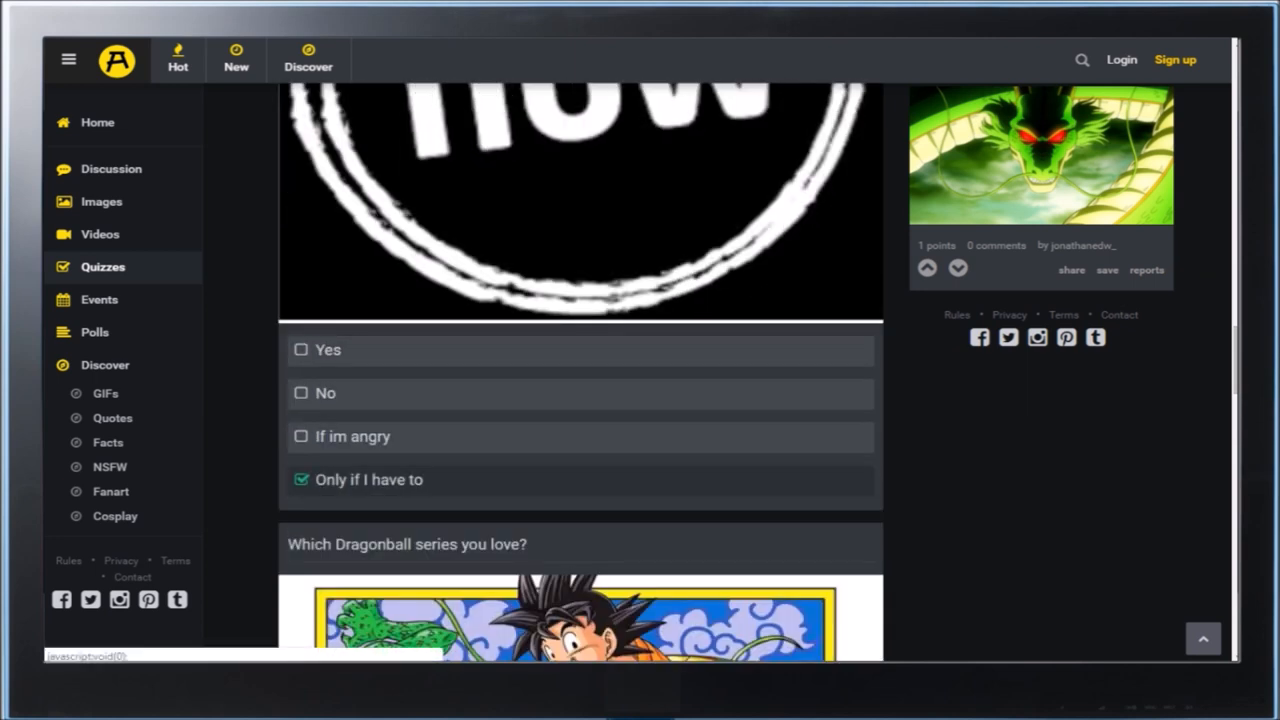
left_click(301, 349)
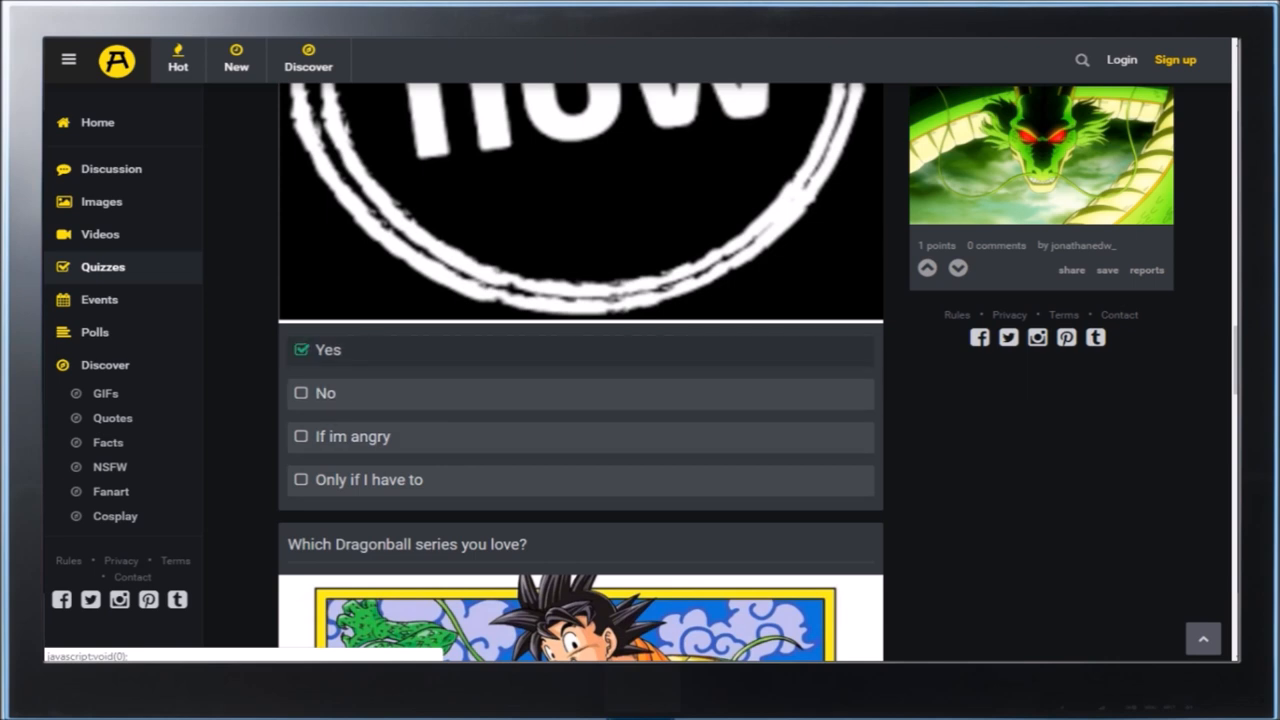
left_click(301, 480)
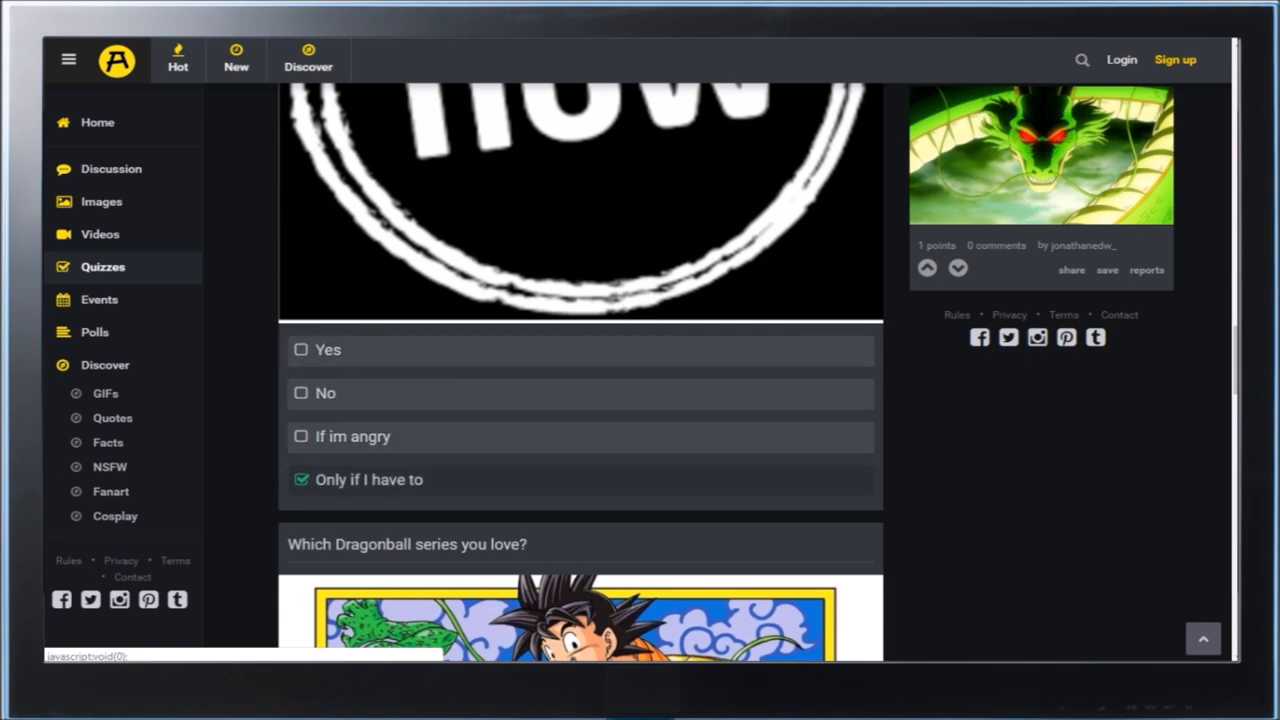
left_click(301, 349)
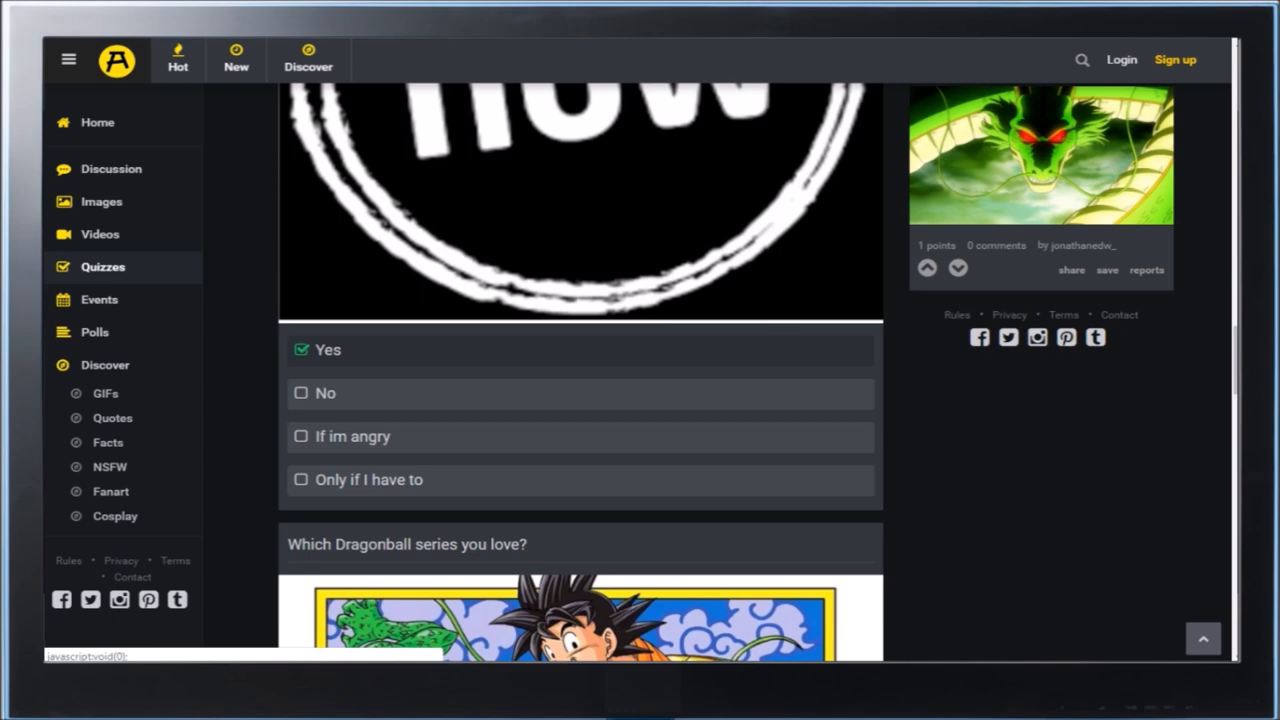
scroll("down", 3)
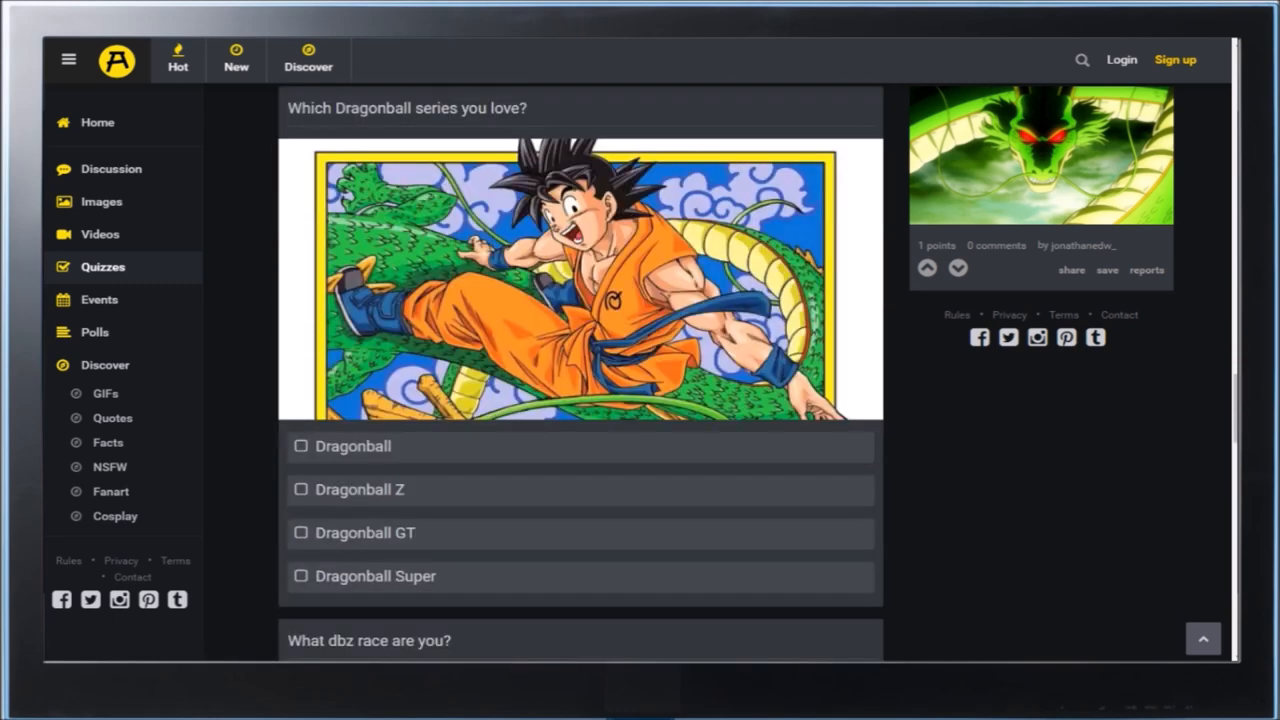
Tick Dragonball Z as favorite series and pick an answer to the race question
left_click(300, 490)
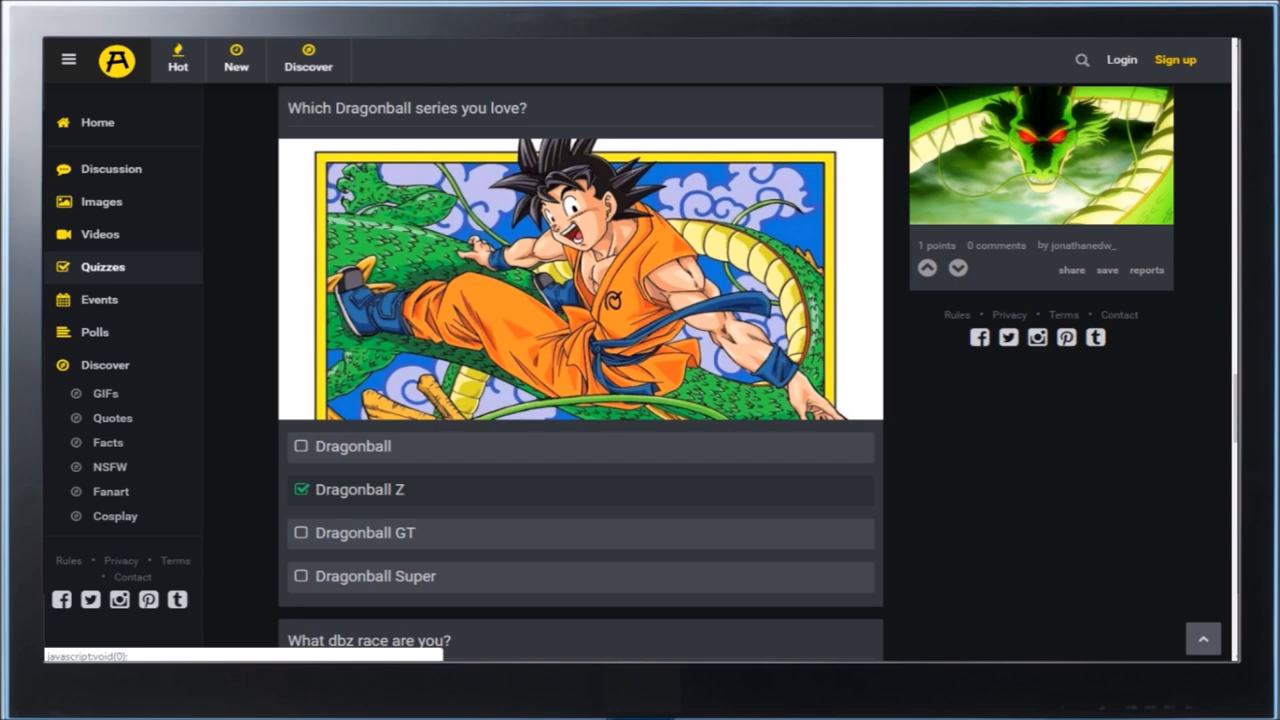
scroll("down", 3)
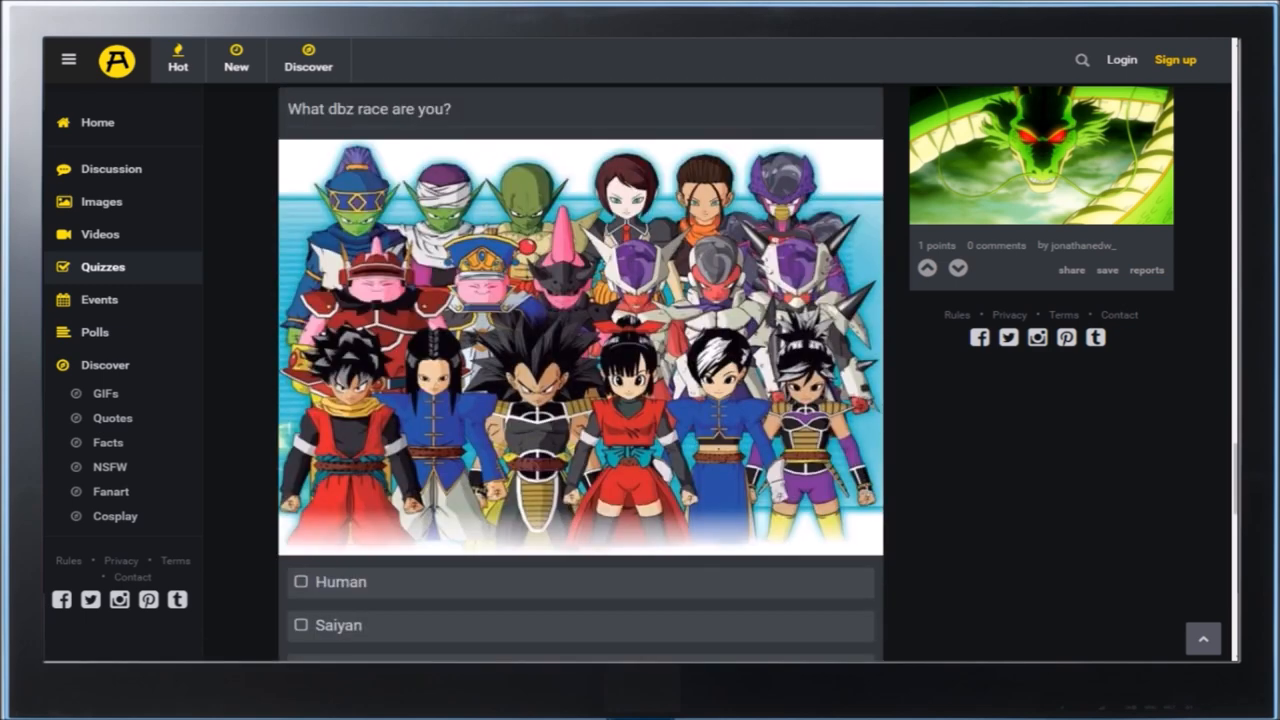
left_click(301, 625)
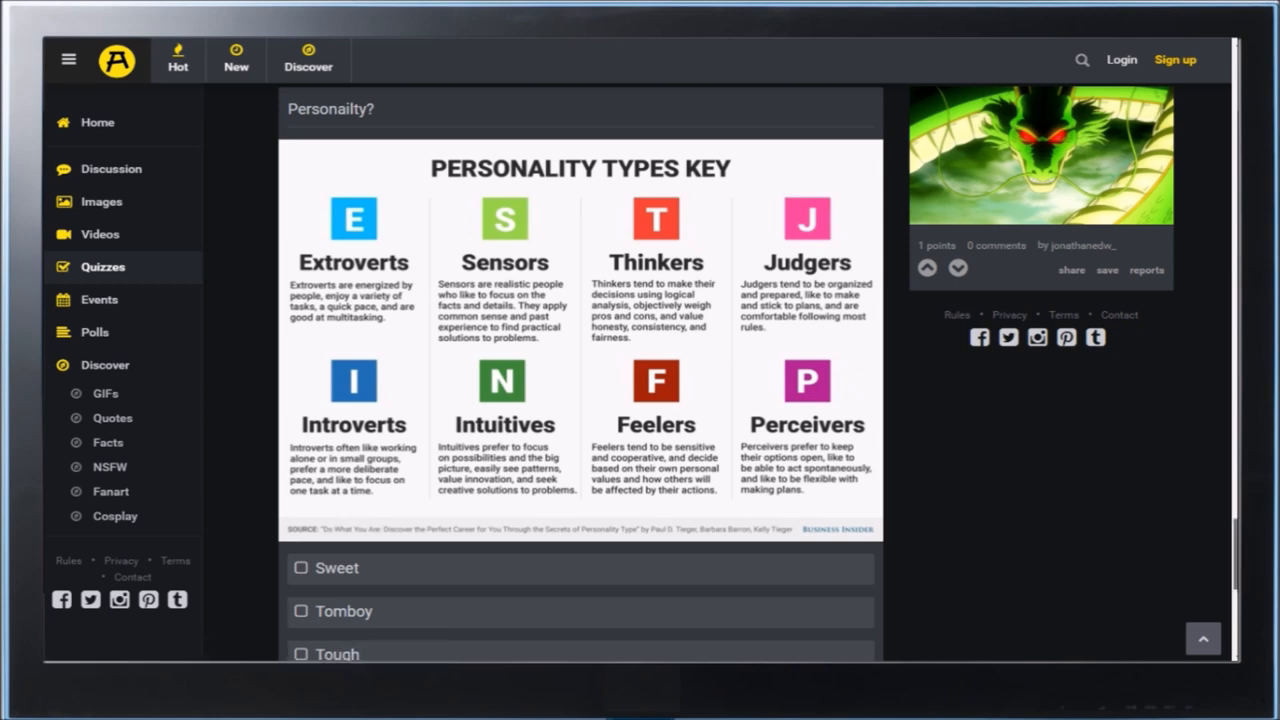
Try Short-tempered, Sassy and Shy, settle on Tomboy, and reveal the Caulifla result
scroll("down", 3)
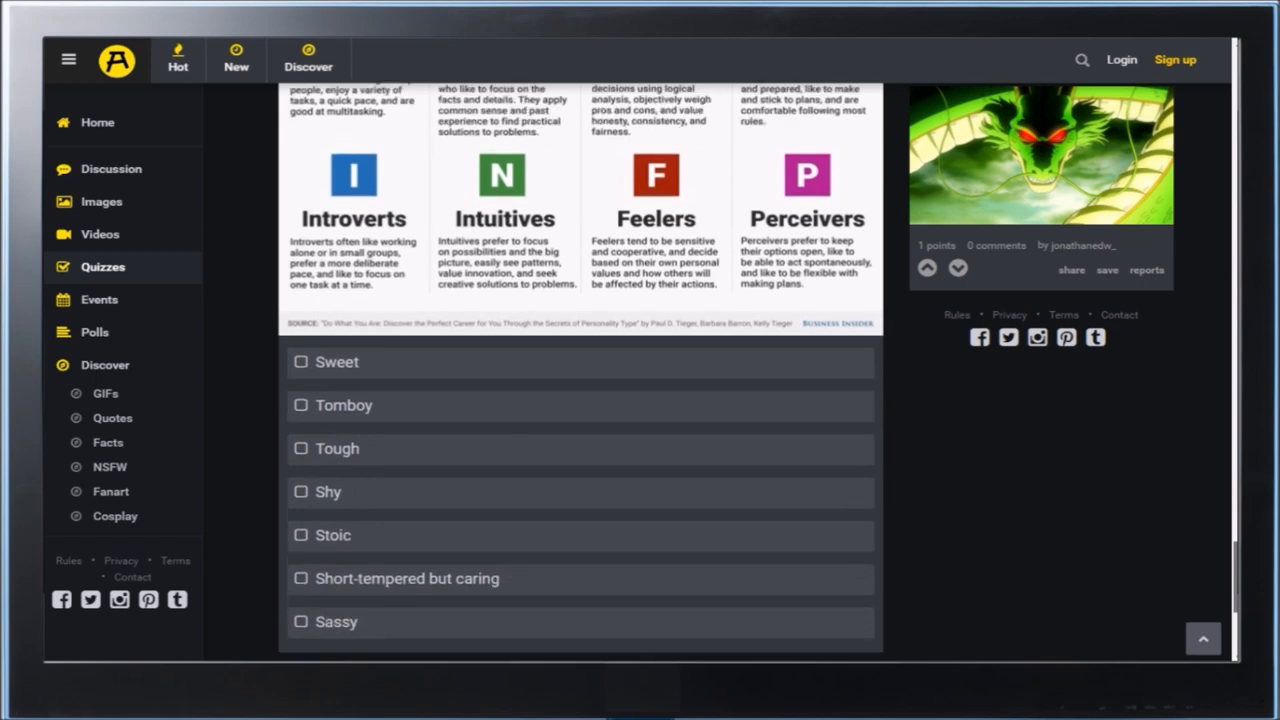
left_click(301, 578)
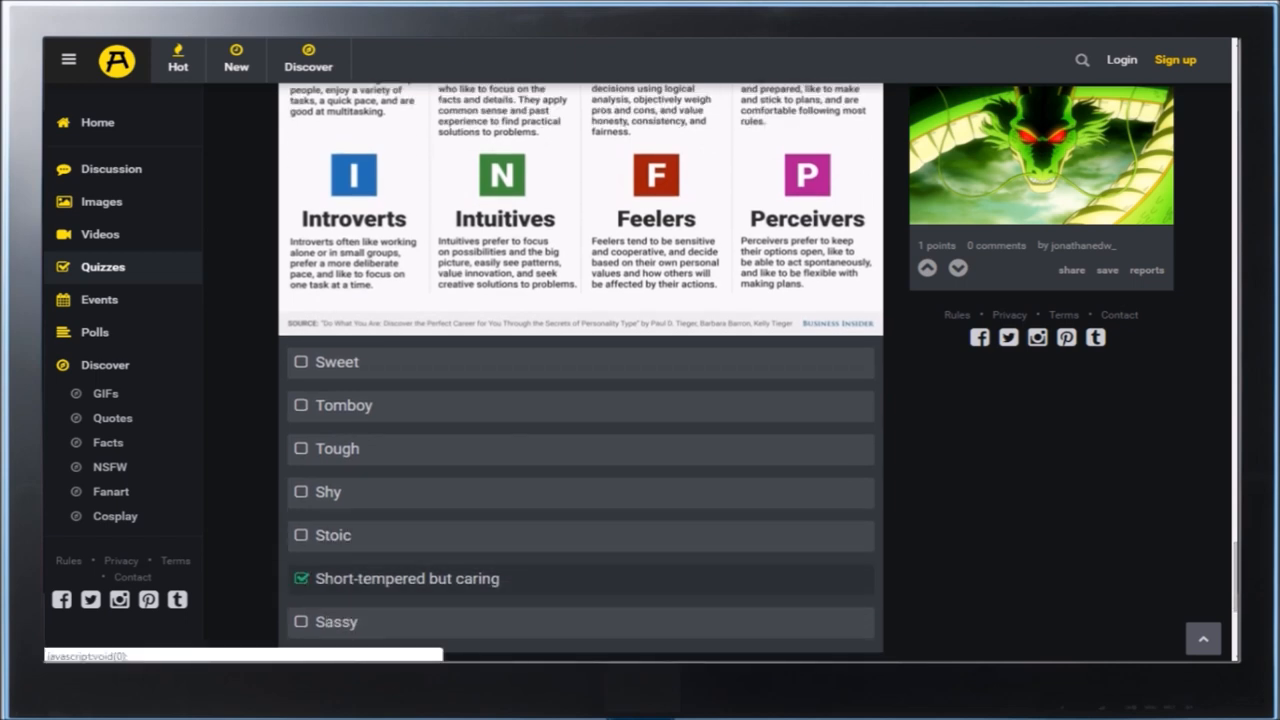
left_click(301, 621)
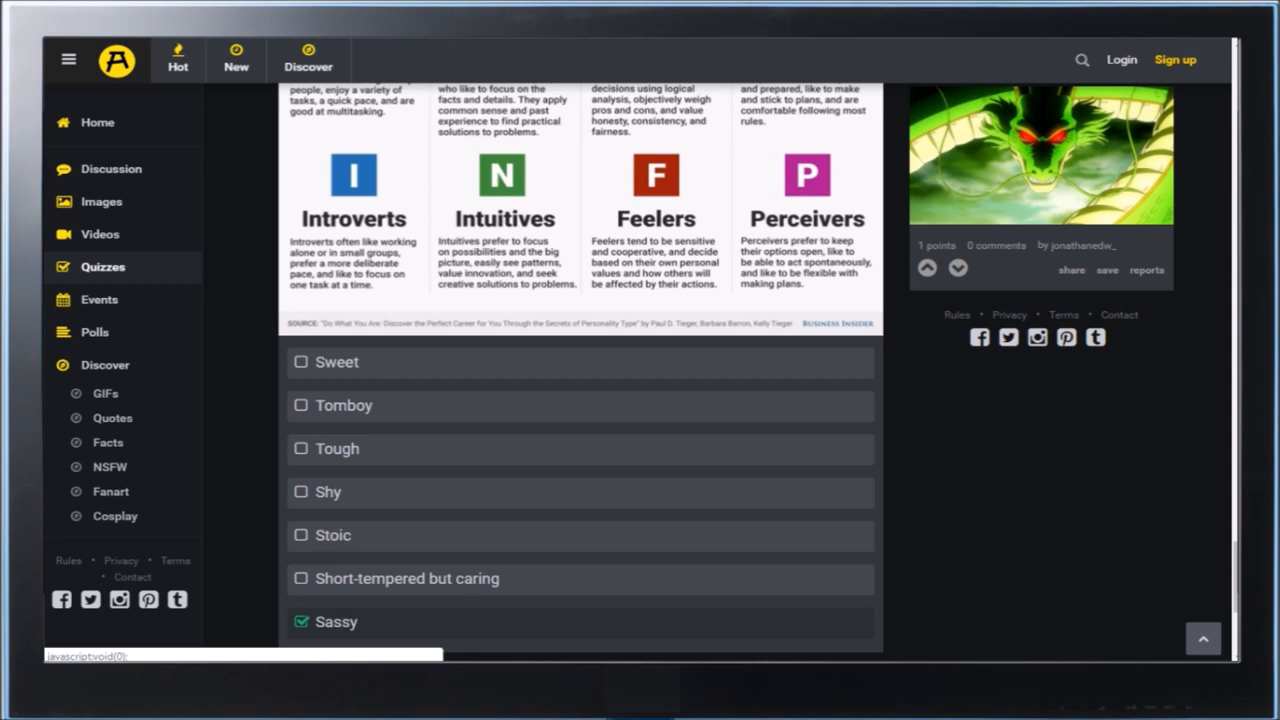
left_click(301, 492)
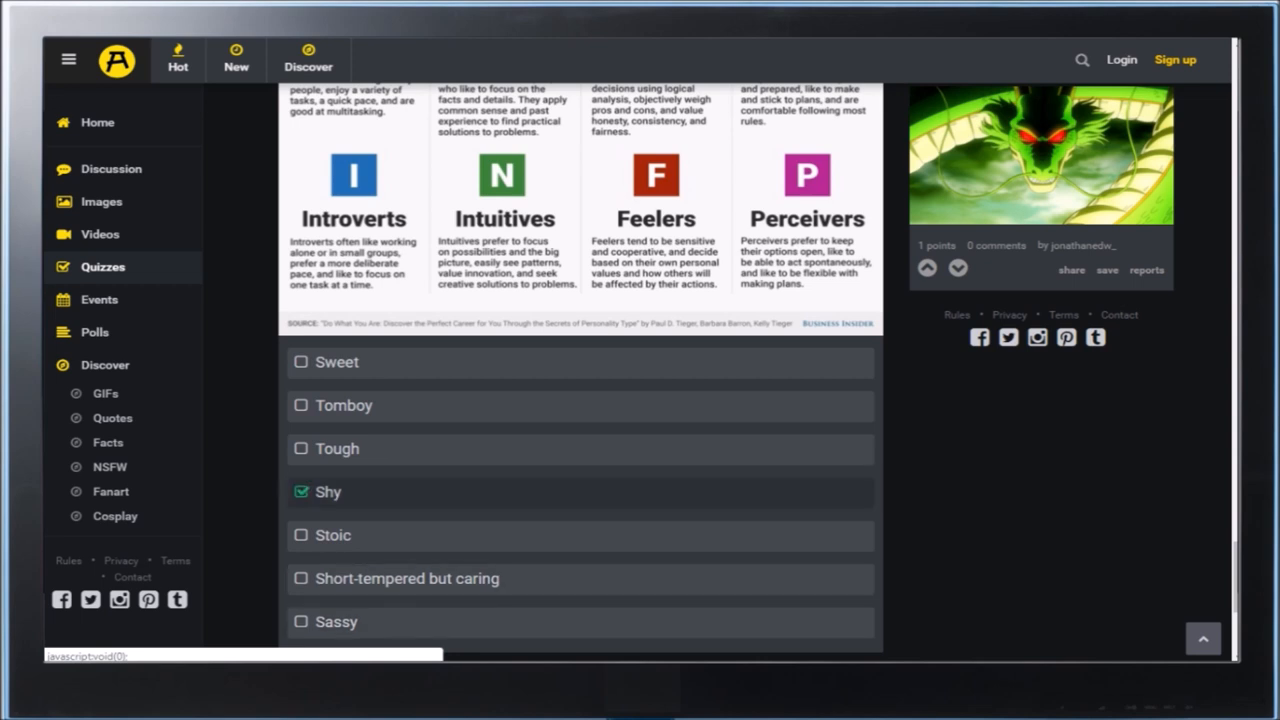
left_click(301, 362)
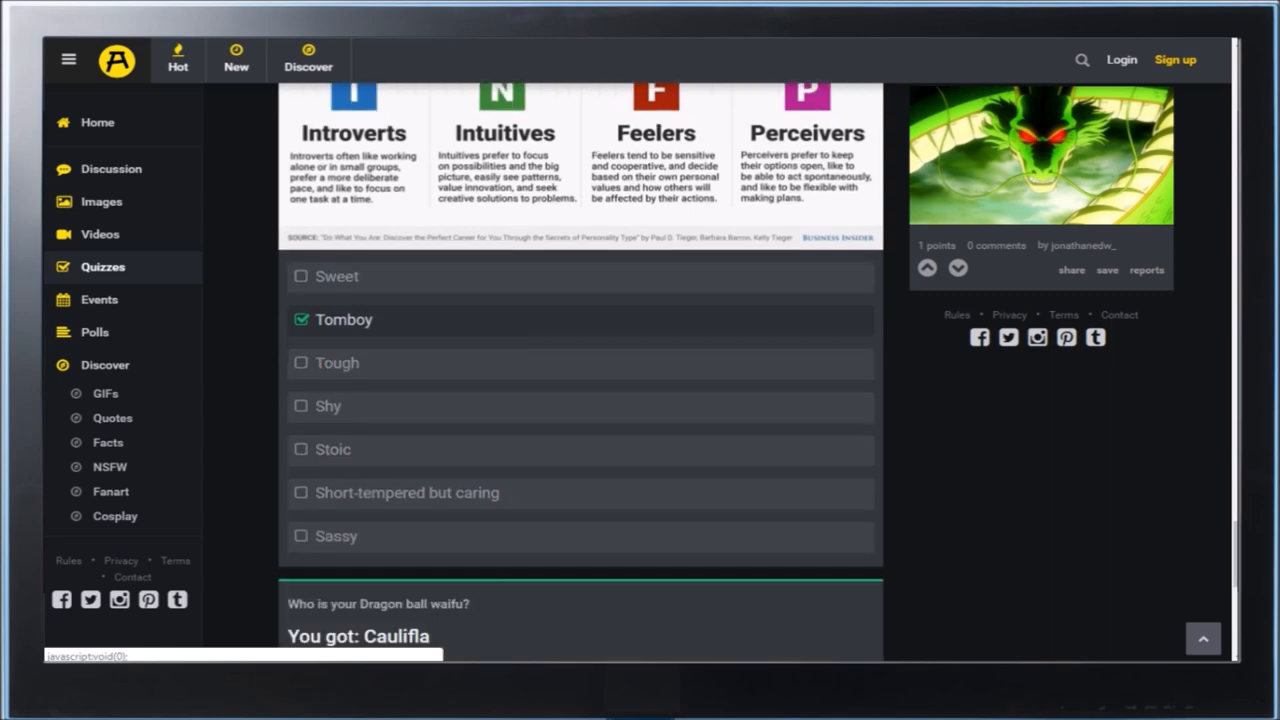
scroll("down", 3)
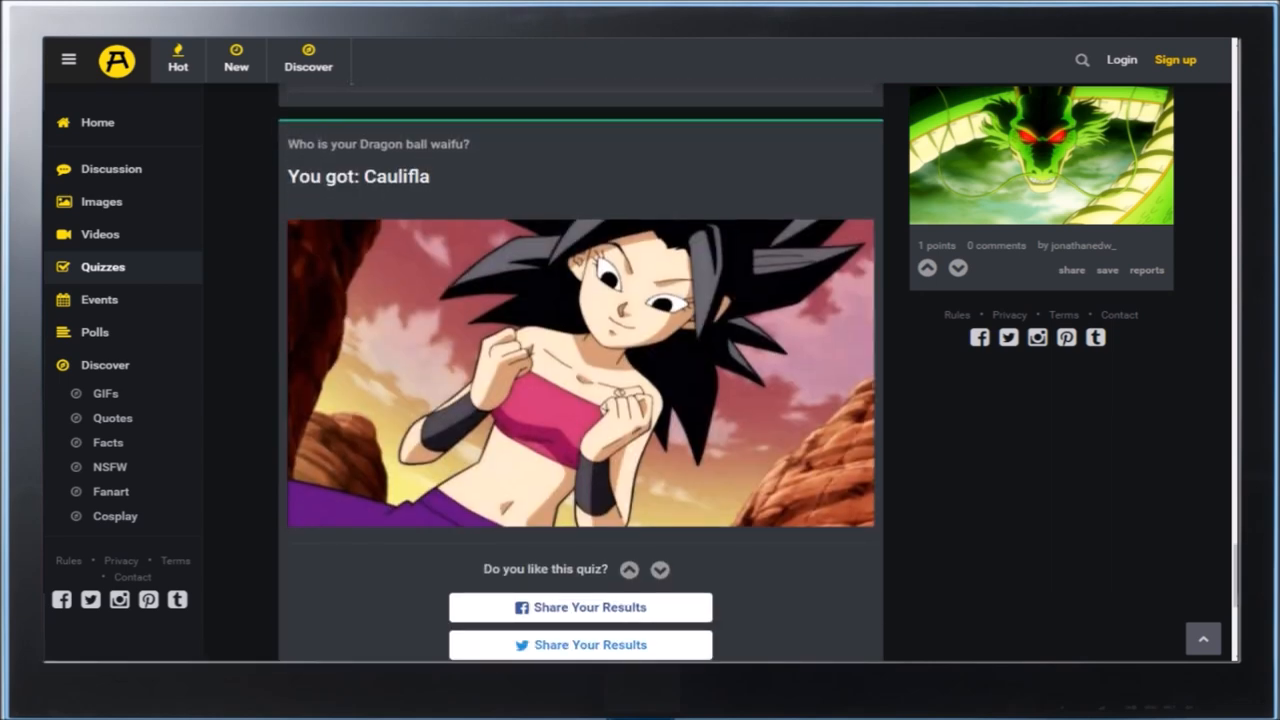